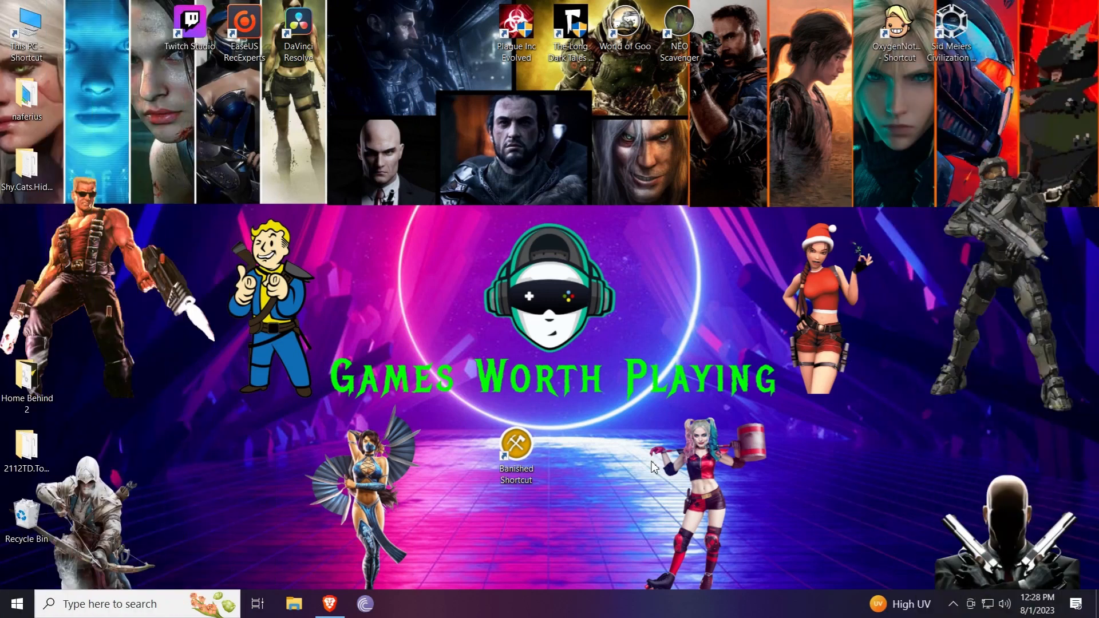
Bring up Brave on the banishedinfo.com mod browsing page
{"action": "left_click", "coordinate": [516, 449]}
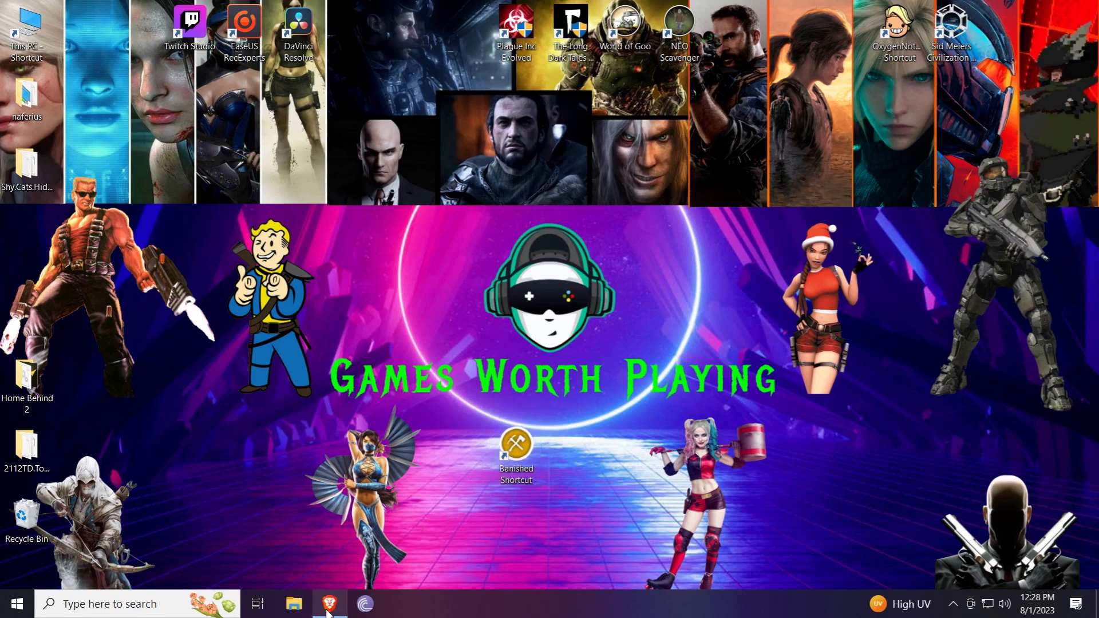
{"action": "left_click", "coordinate": [329, 604]}
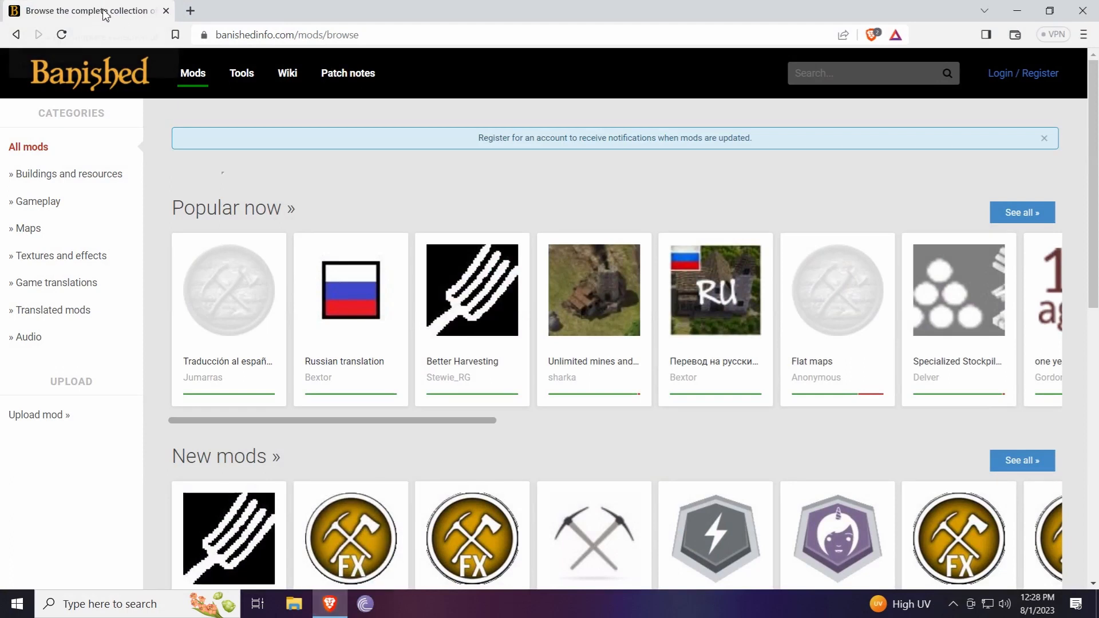
{"action": "left_click", "coordinate": [288, 35]}
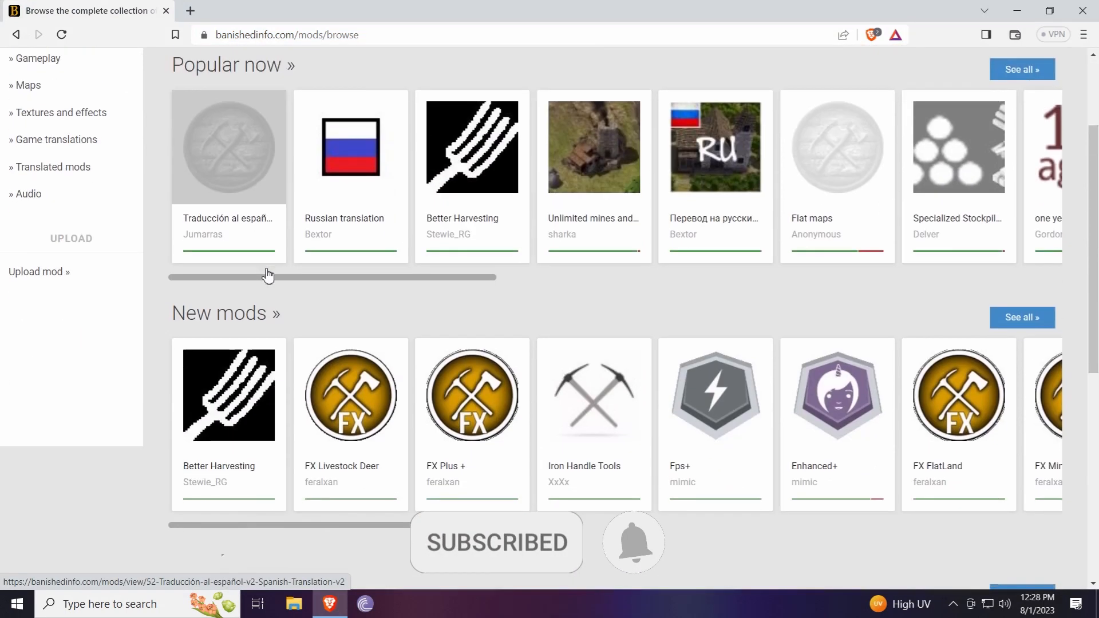
Scroll the mods page and open the FX Livestock Deer tile under New mods
{"action": "scroll", "scroll_direction": "down", "scroll_amount": 3}
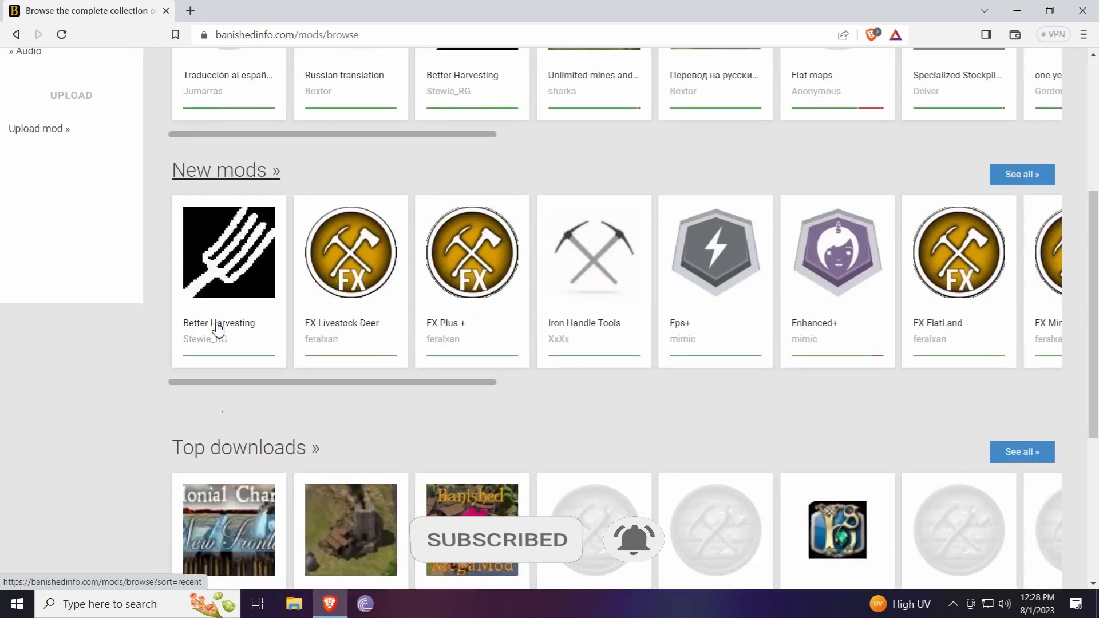
{"action": "scroll", "scroll_direction": "down", "scroll_amount": 3}
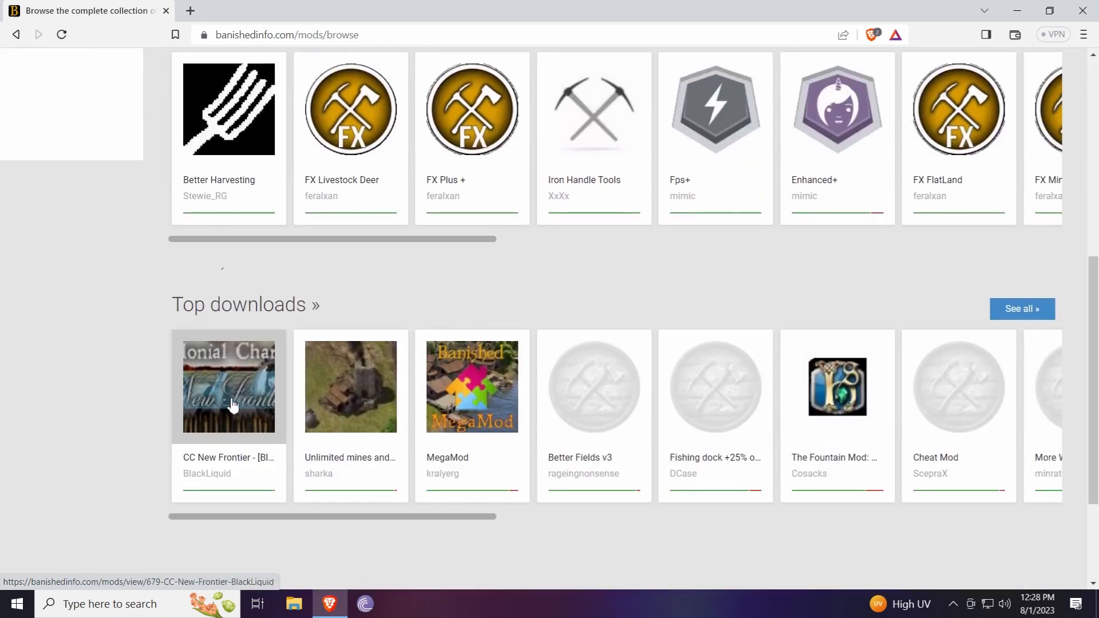
{"action": "mouse_move", "coordinate": [250, 392]}
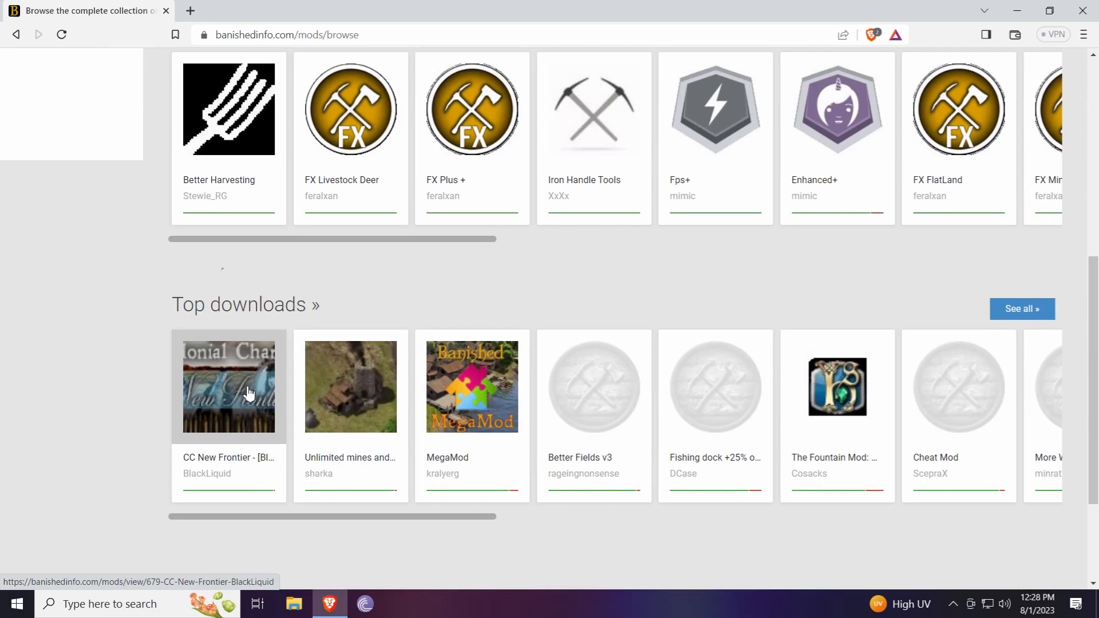
{"action": "scroll", "scroll_direction": "up", "scroll_amount": 3}
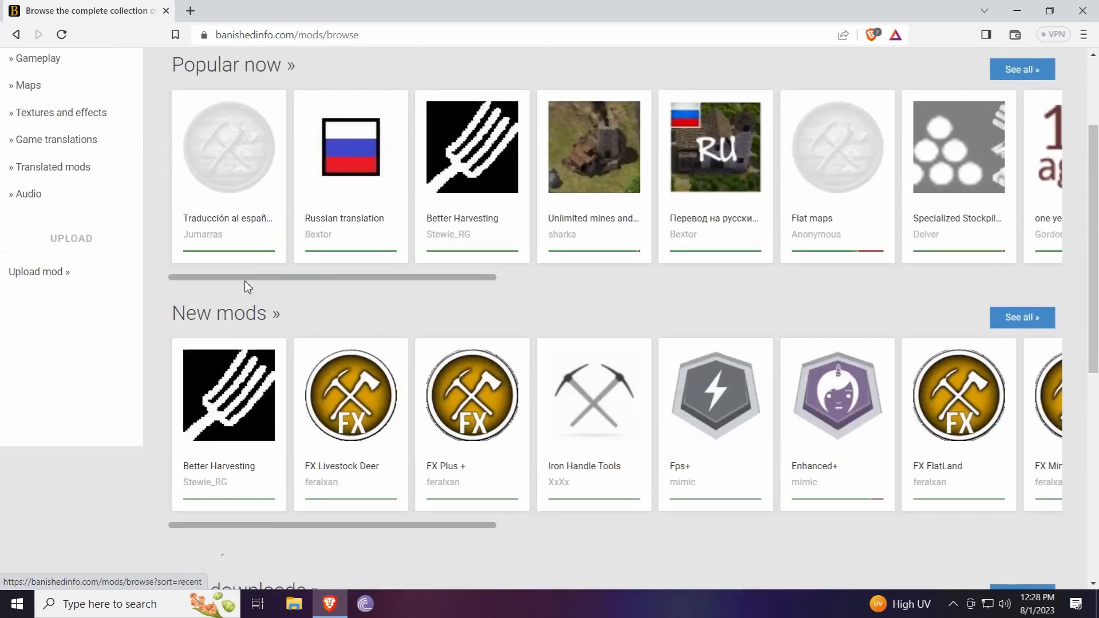
{"action": "scroll", "scroll_direction": "down", "scroll_amount": 3}
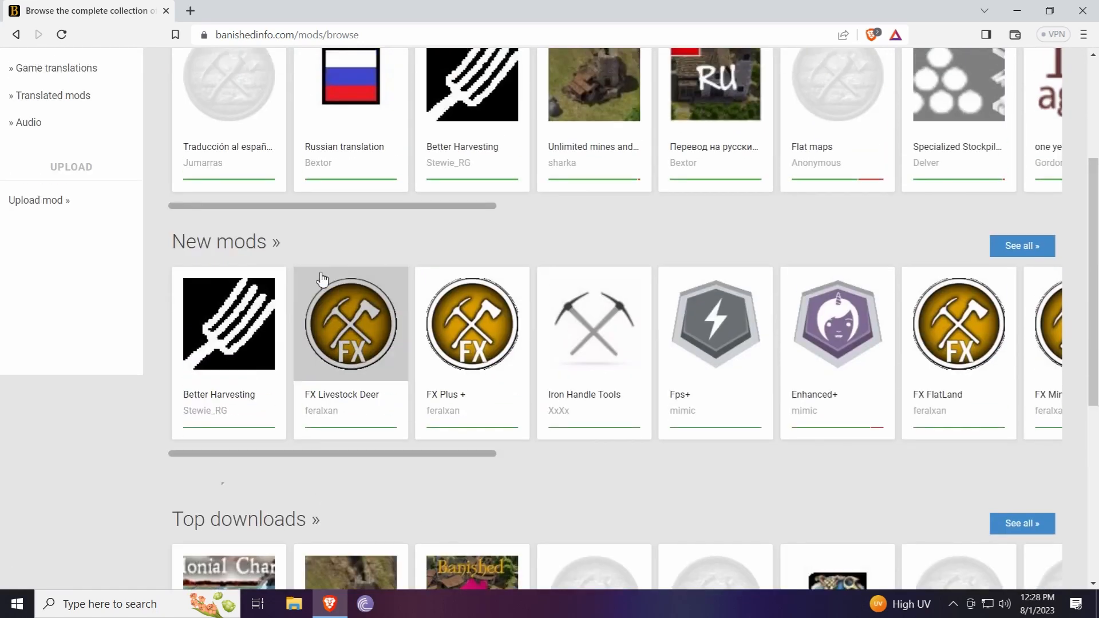
{"action": "mouse_move", "coordinate": [415, 355]}
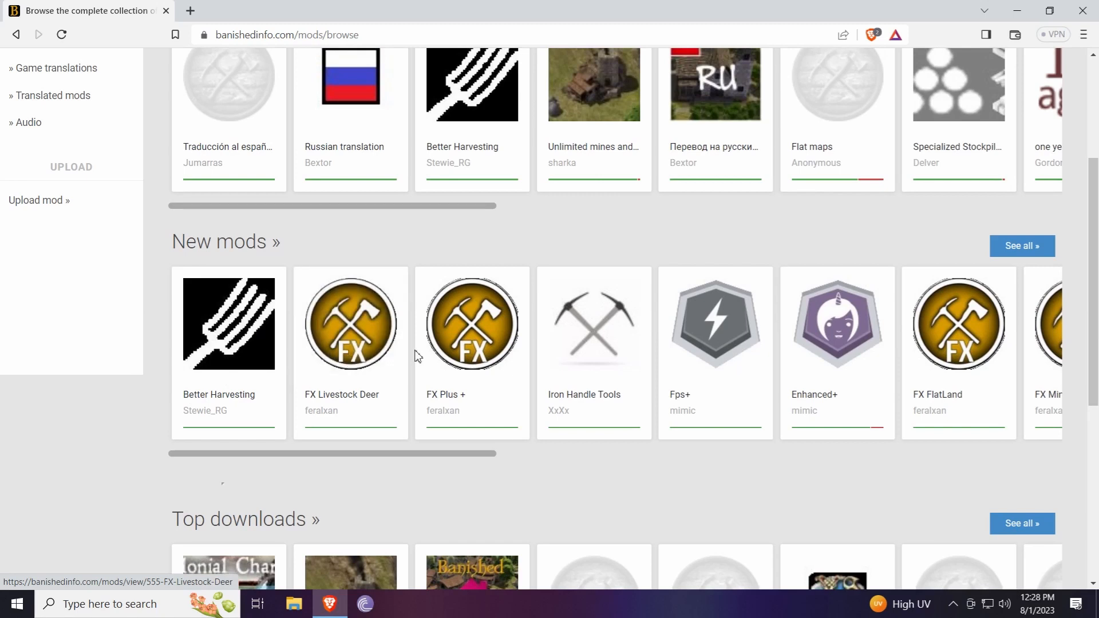
{"action": "left_click", "coordinate": [350, 323]}
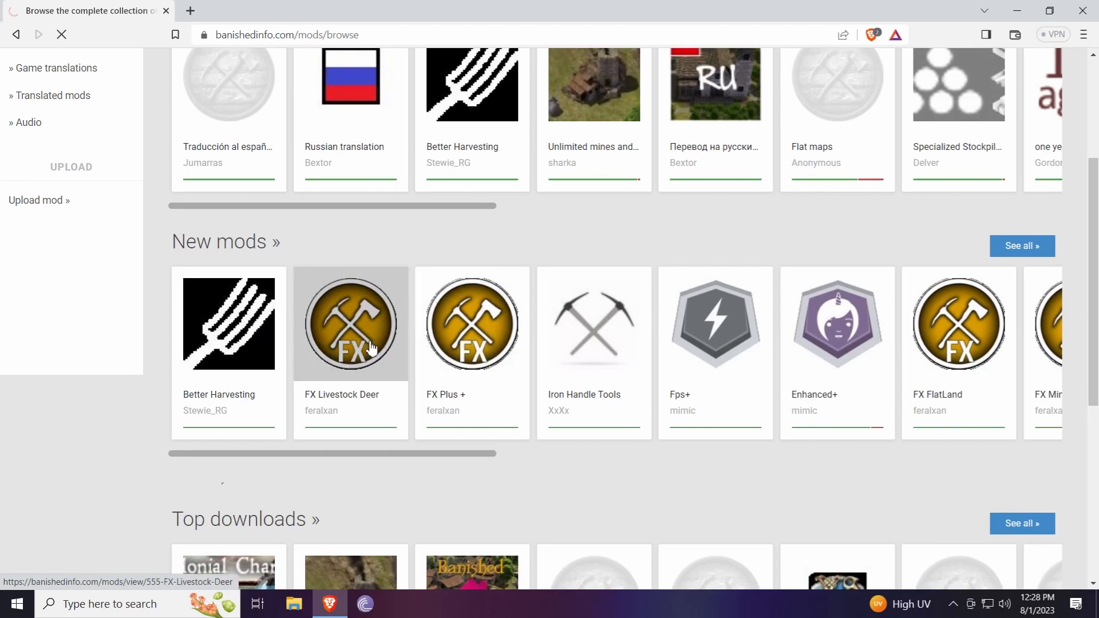
Download FXLivestockDeer.pkm to the desktop, then minimise the browser
{"action": "left_click", "coordinate": [351, 324]}
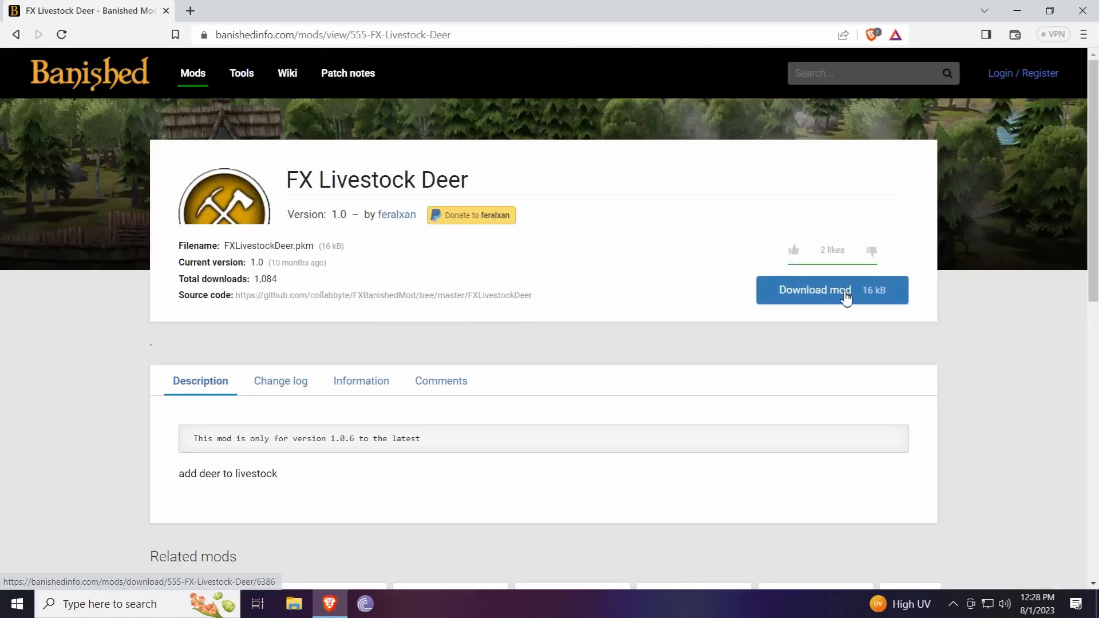
{"action": "left_click", "coordinate": [832, 290]}
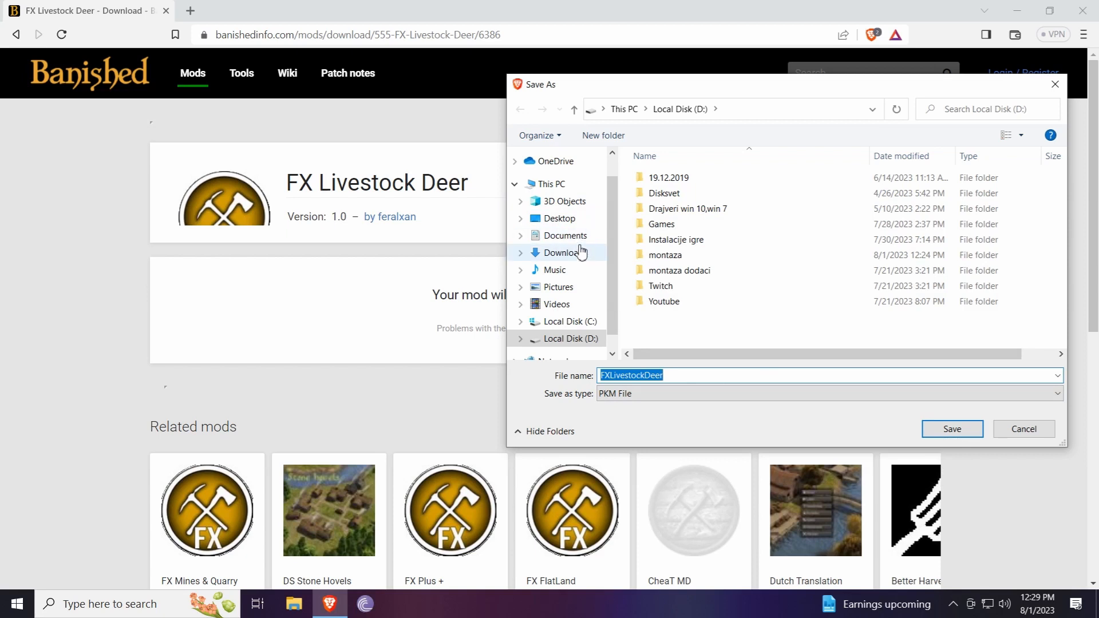
{"action": "left_click", "coordinate": [559, 218]}
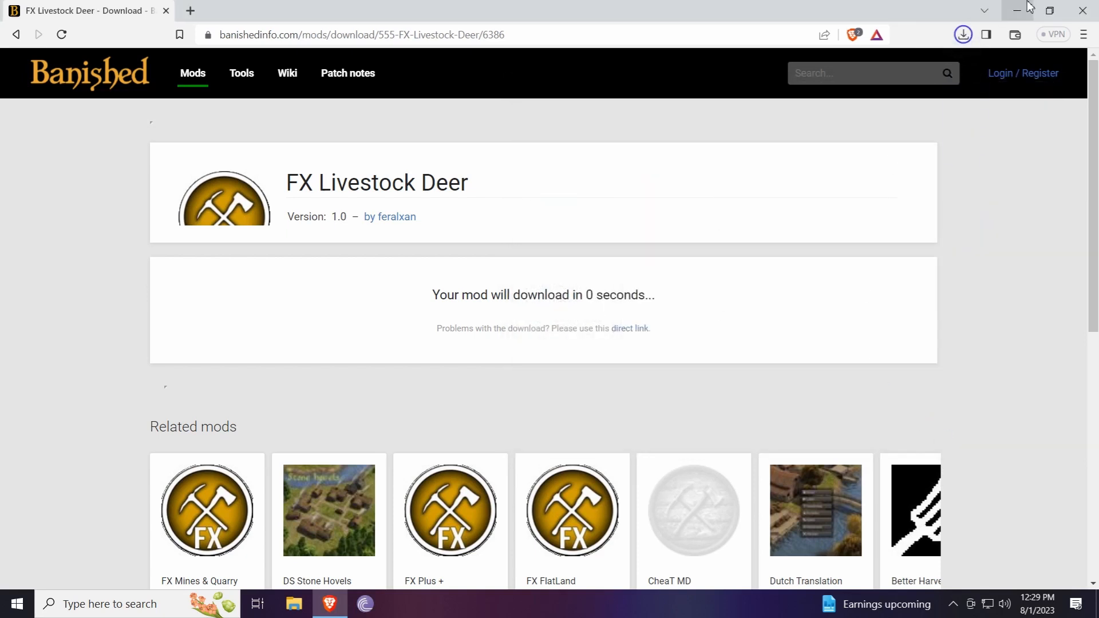
{"action": "left_click", "coordinate": [1018, 10]}
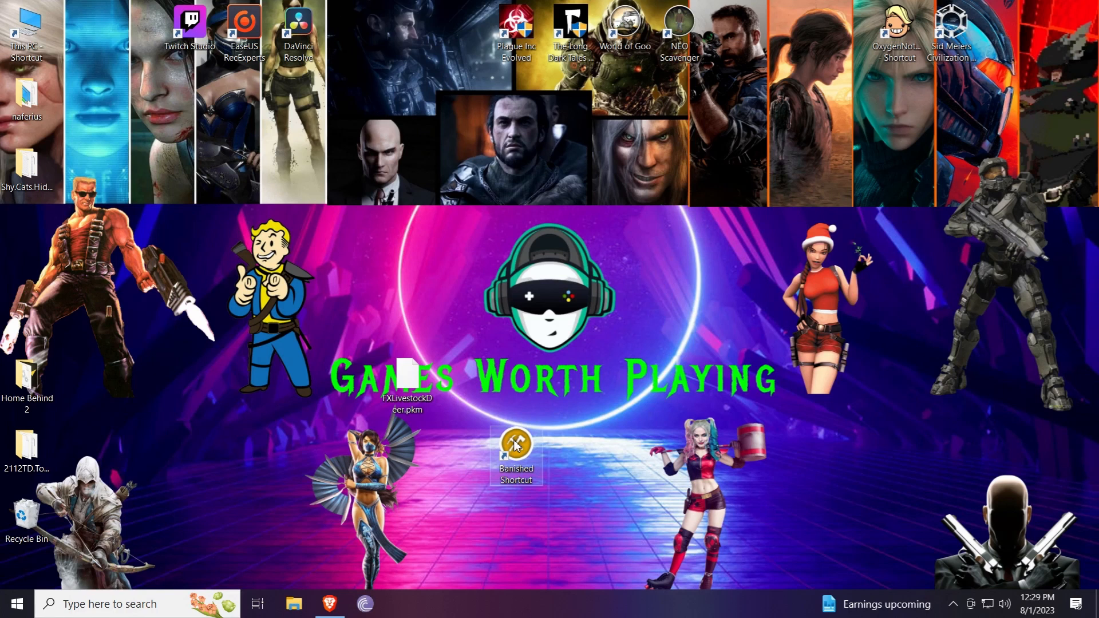
{"action": "mouse_move", "coordinate": [516, 453]}
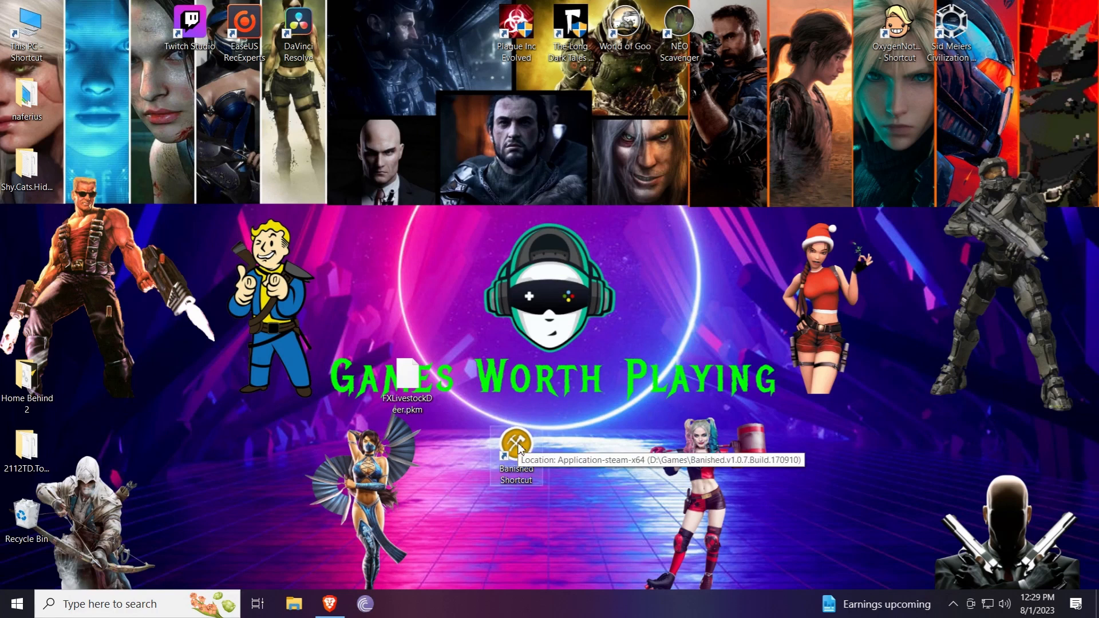
Check the Banished Shortcut's properties for its D:\Games\Banished.v1.0.7.Build.170910 install path
{"action": "right_click", "coordinate": [516, 449]}
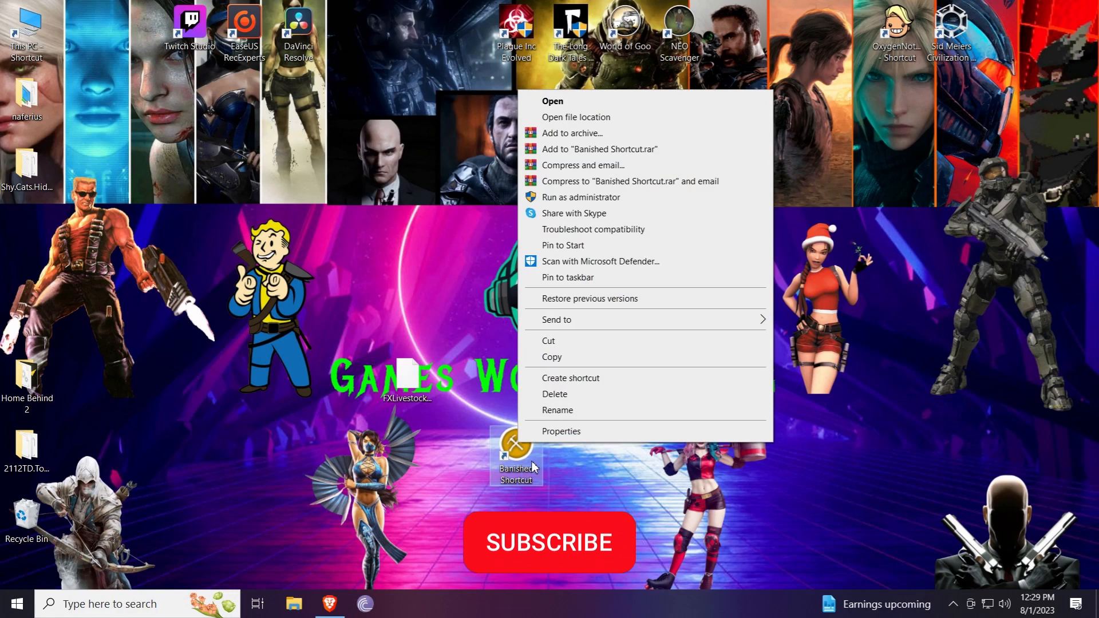
{"action": "left_click", "coordinate": [561, 431]}
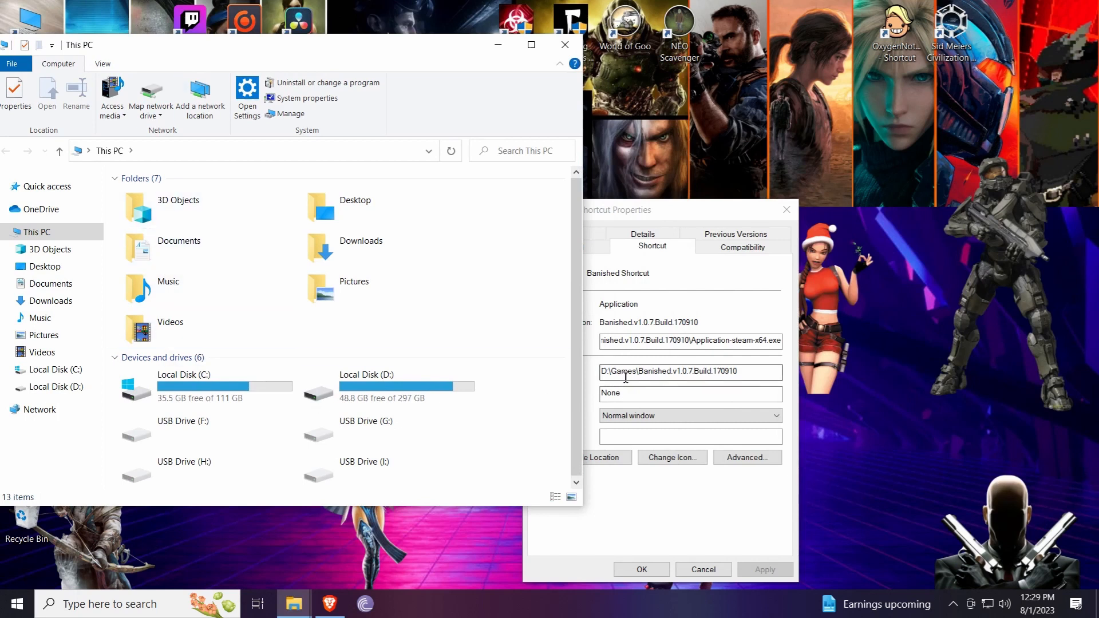
Move FXLivestockDeer.pkm from the desktop into D:\Games\Banished\WinData and close Explorer
{"action": "left_click", "coordinate": [367, 385]}
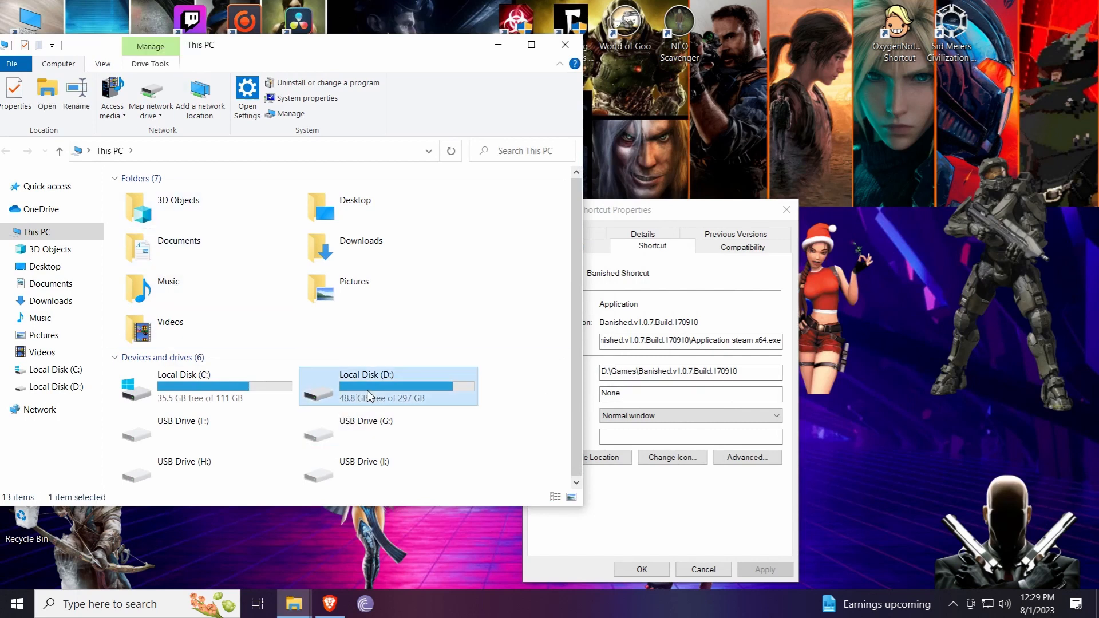
{"action": "double_click", "coordinate": [364, 386]}
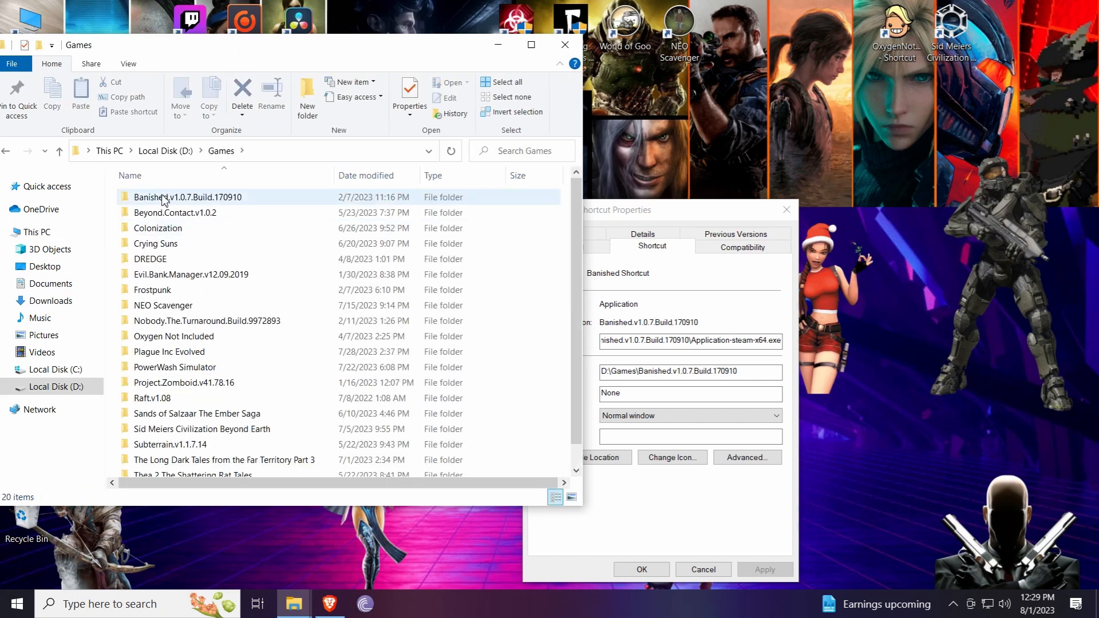
{"action": "double_click", "coordinate": [188, 197]}
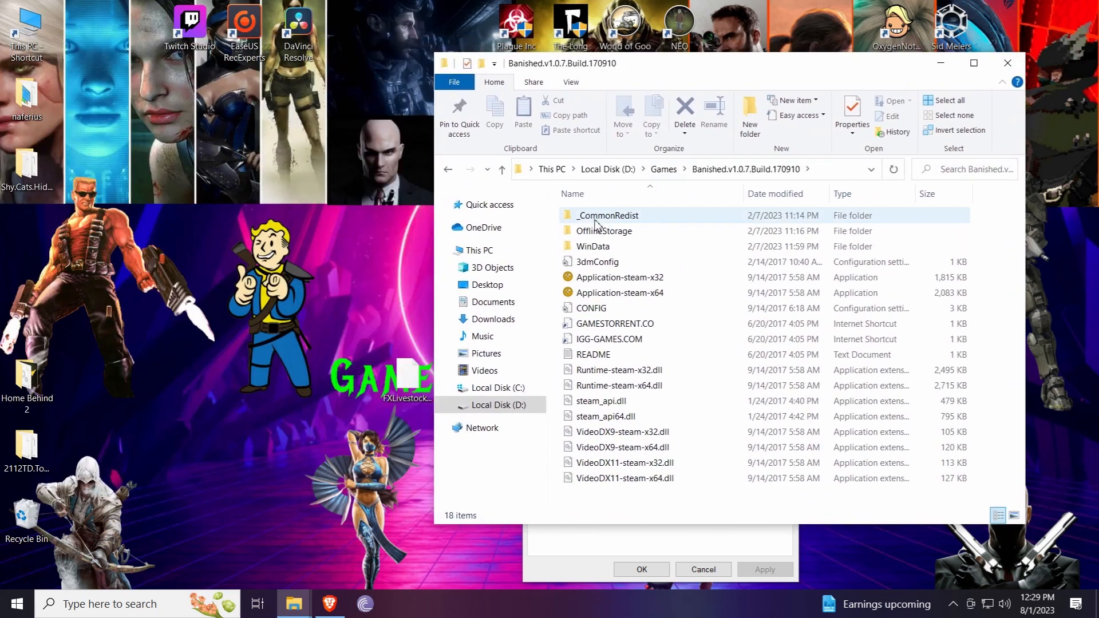
{"action": "double_click", "coordinate": [592, 246]}
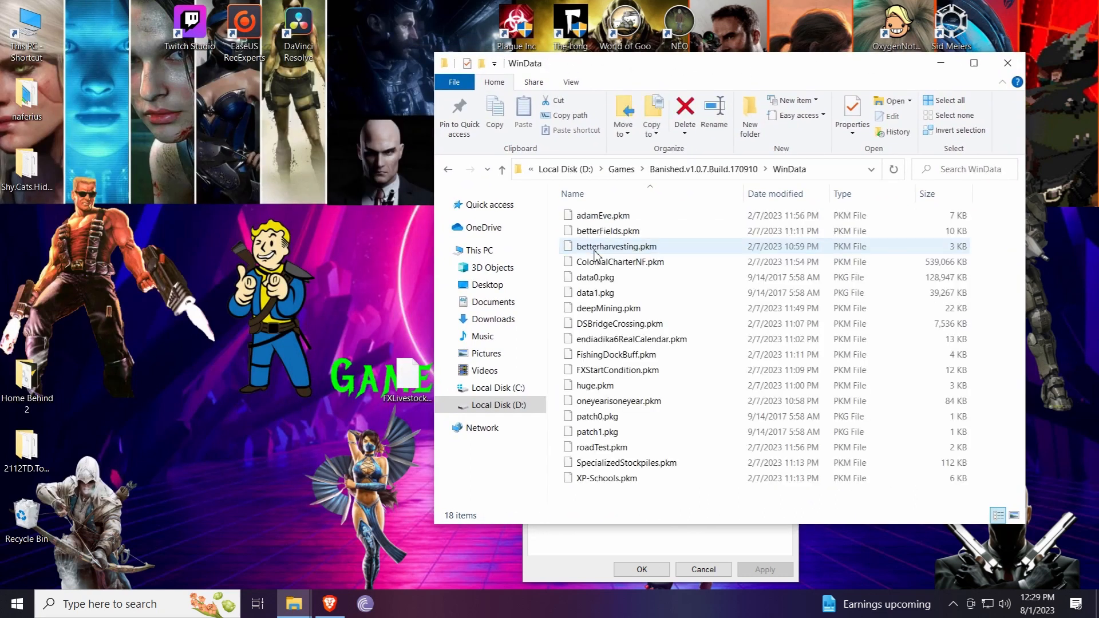
{"action": "left_click", "coordinate": [615, 247]}
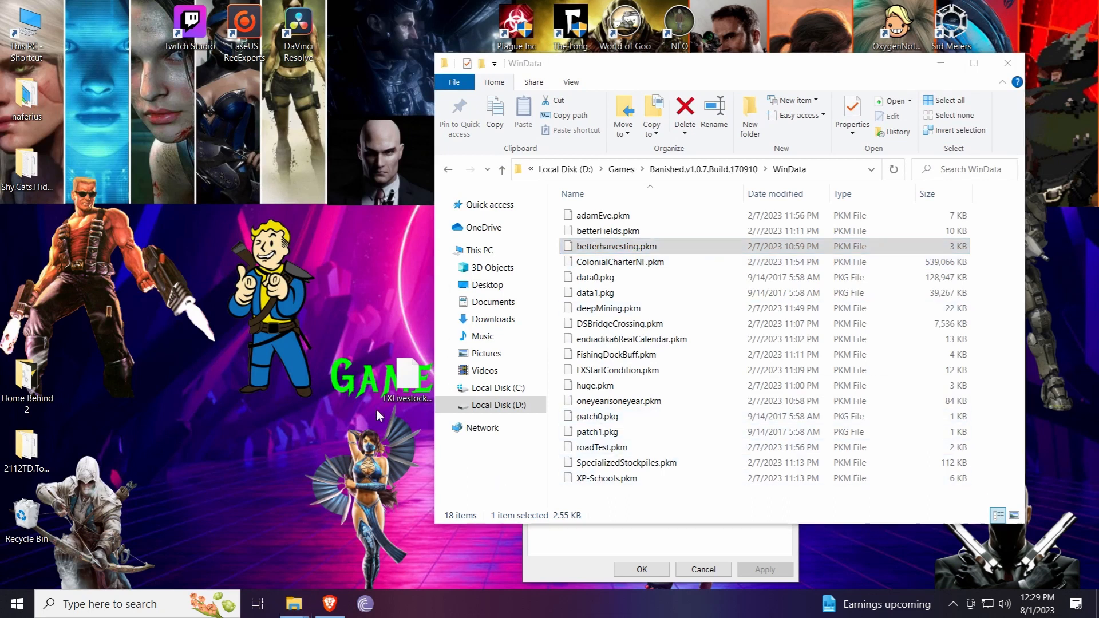
{"action": "left_click_drag", "start_coordinate": [406, 382], "coordinate": [245, 246]}
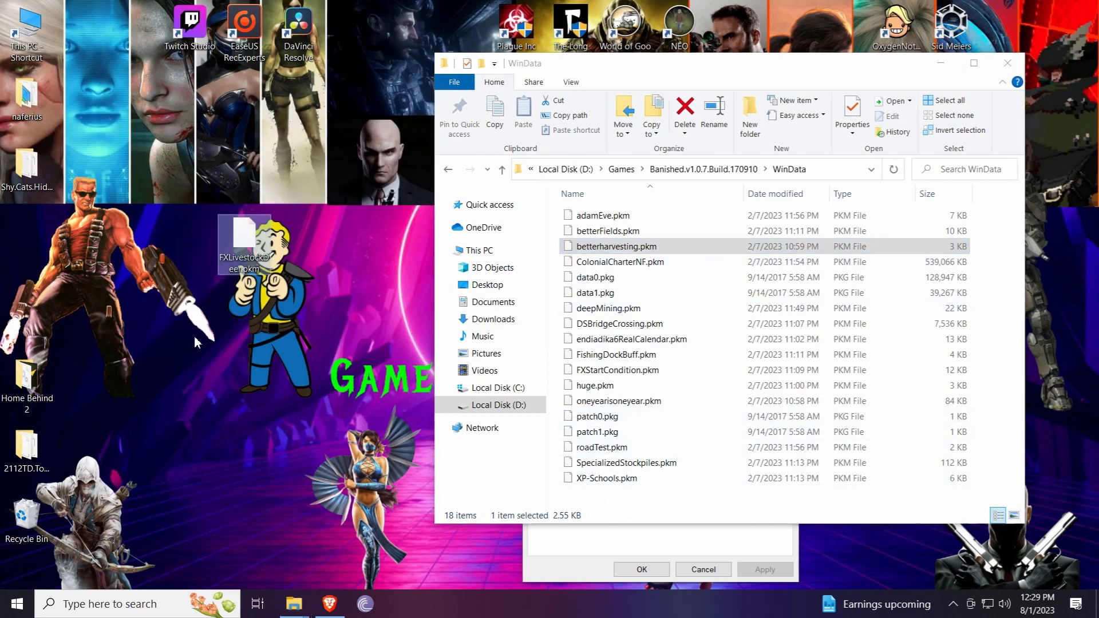
{"action": "mouse_move", "coordinate": [1009, 63]}
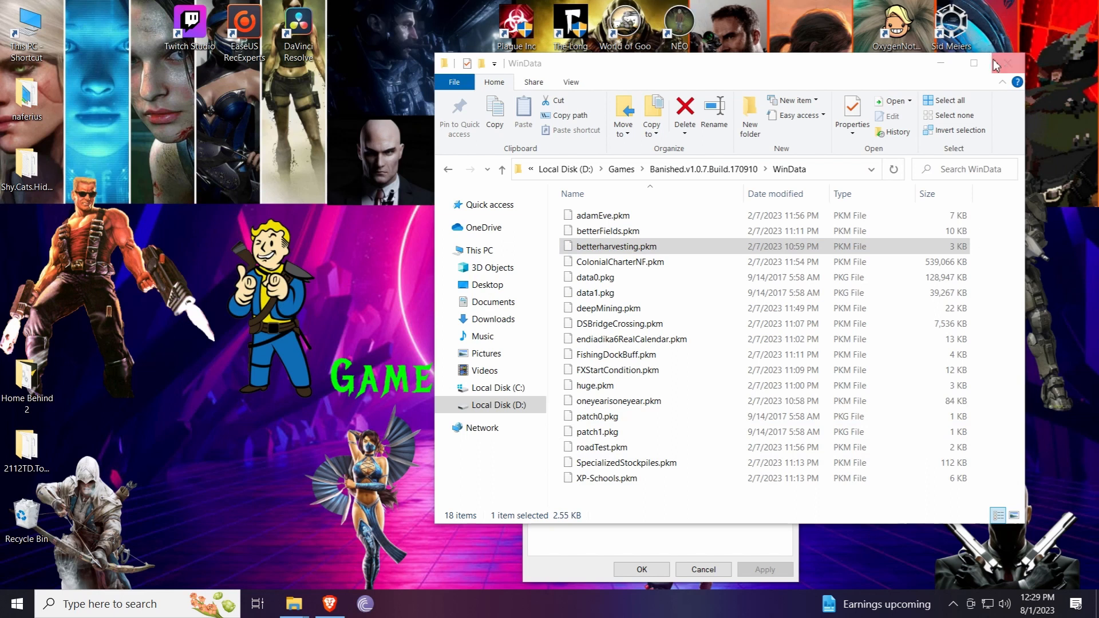
{"action": "left_click", "coordinate": [1010, 62]}
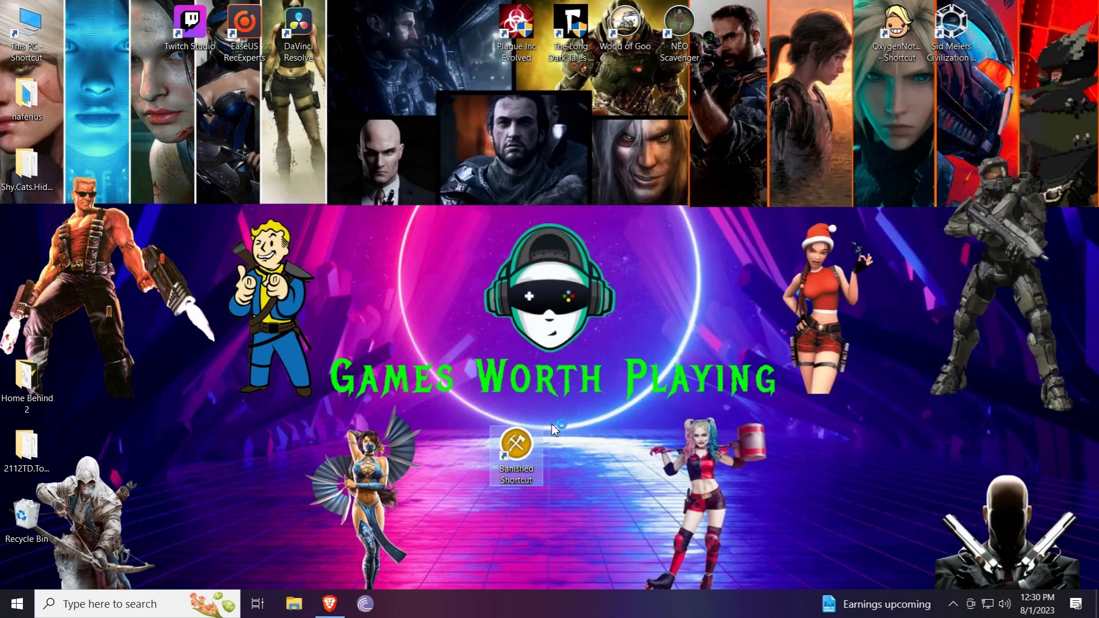
Launch Banished from its desktop shortcut and open the Mods window
{"action": "double_click", "coordinate": [516, 441]}
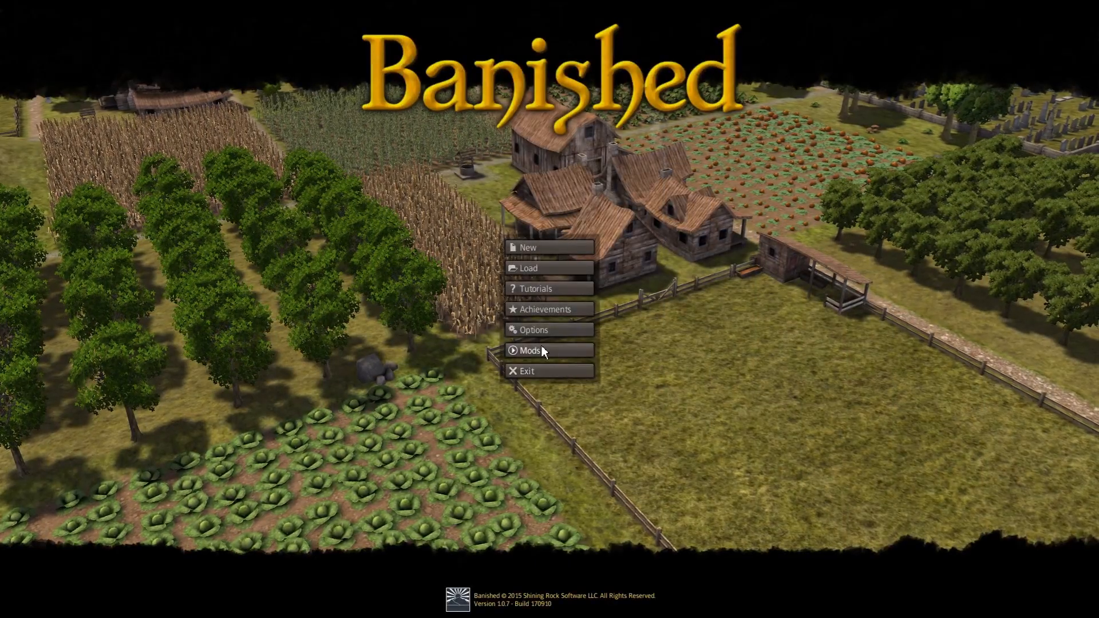
{"action": "mouse_move", "coordinate": [531, 360]}
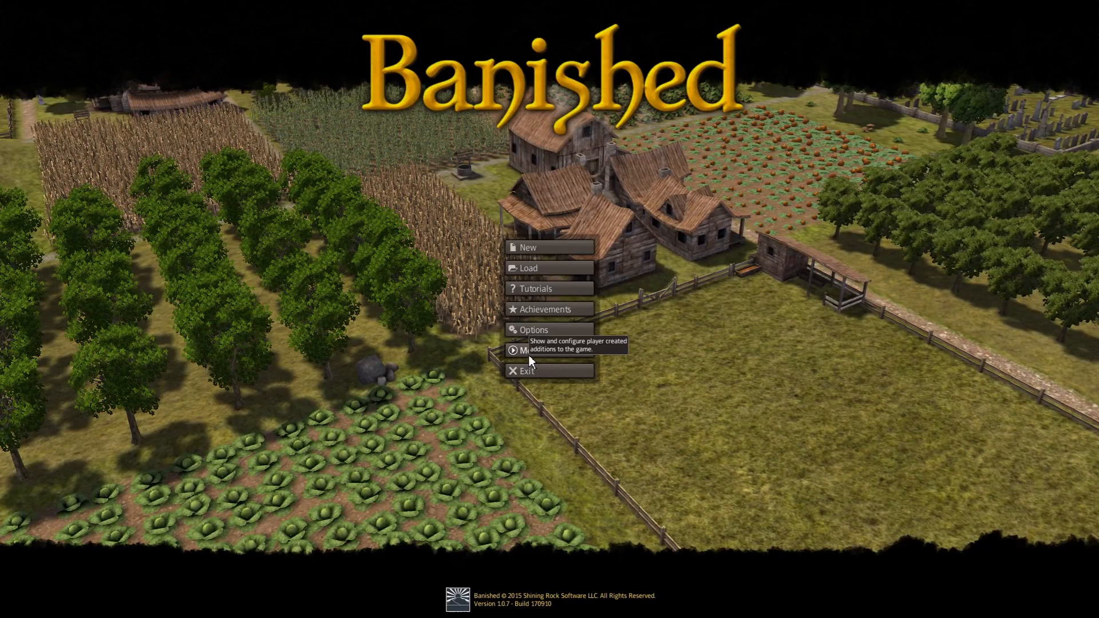
{"action": "left_click", "coordinate": [527, 350]}
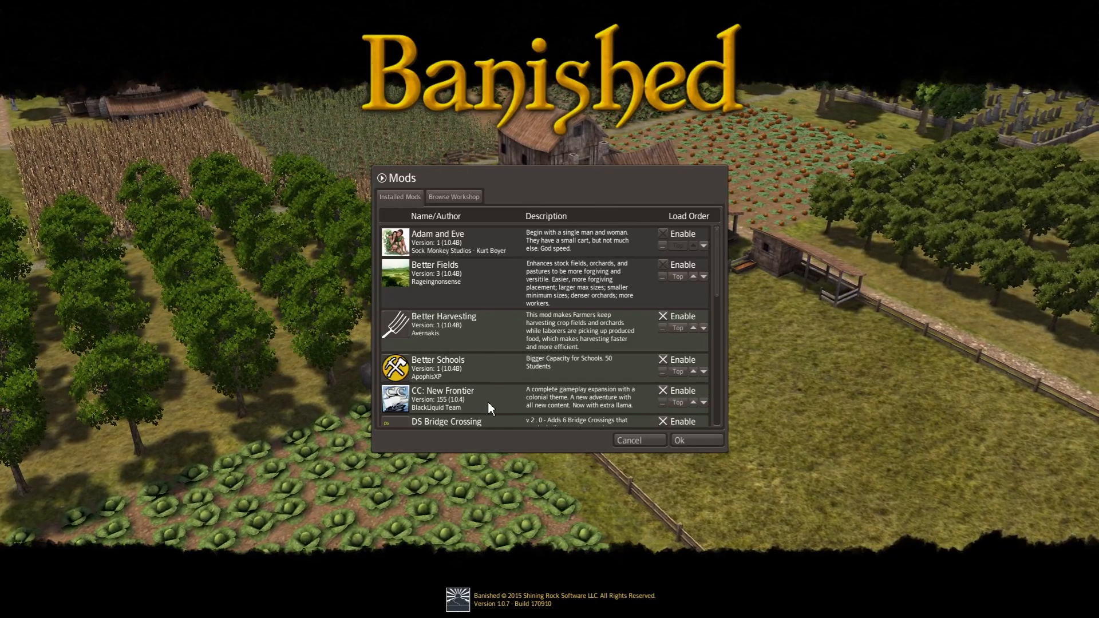
Scroll through the Installed Mods list and Cancel back to the main menu without changes
{"action": "scroll", "scroll_direction": "down", "scroll_amount": 3}
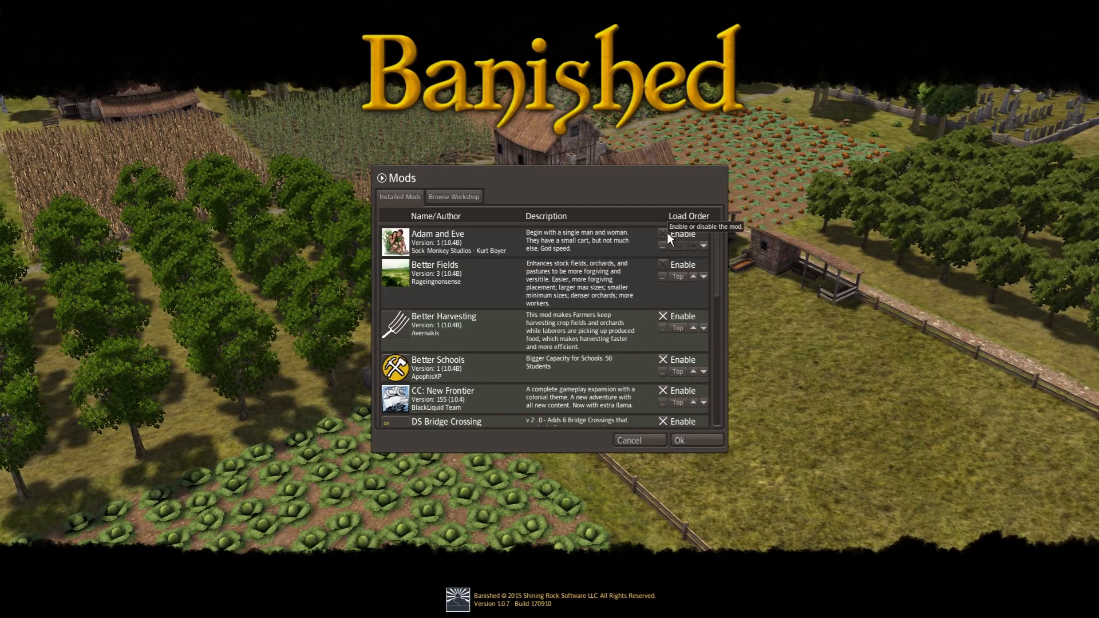
{"action": "left_click", "coordinate": [663, 233]}
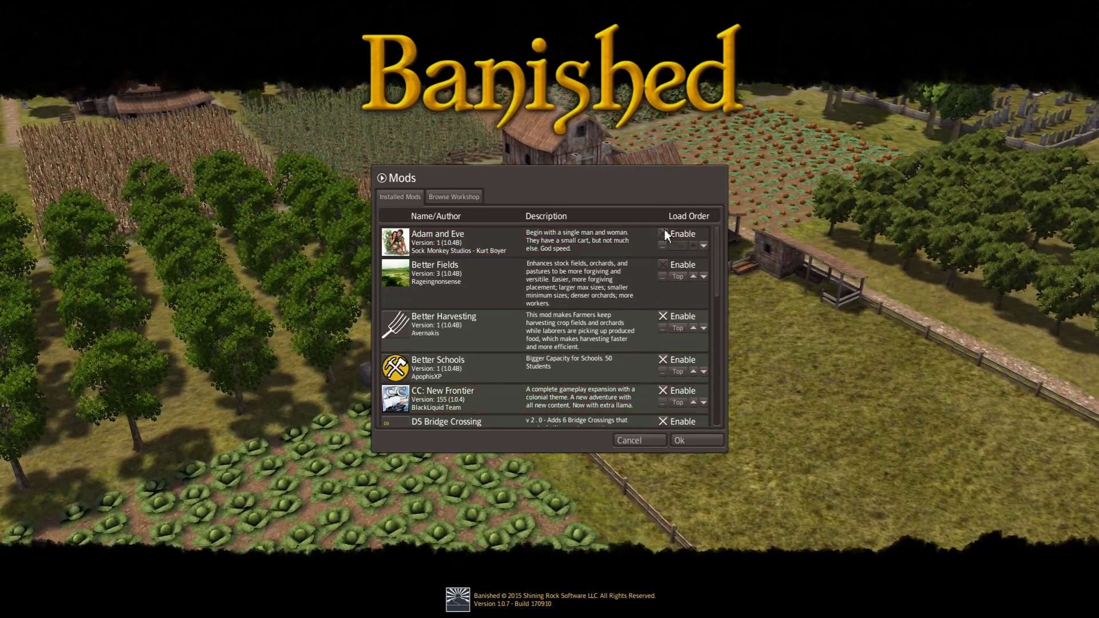
{"action": "scroll", "scroll_direction": "down", "scroll_amount": 3}
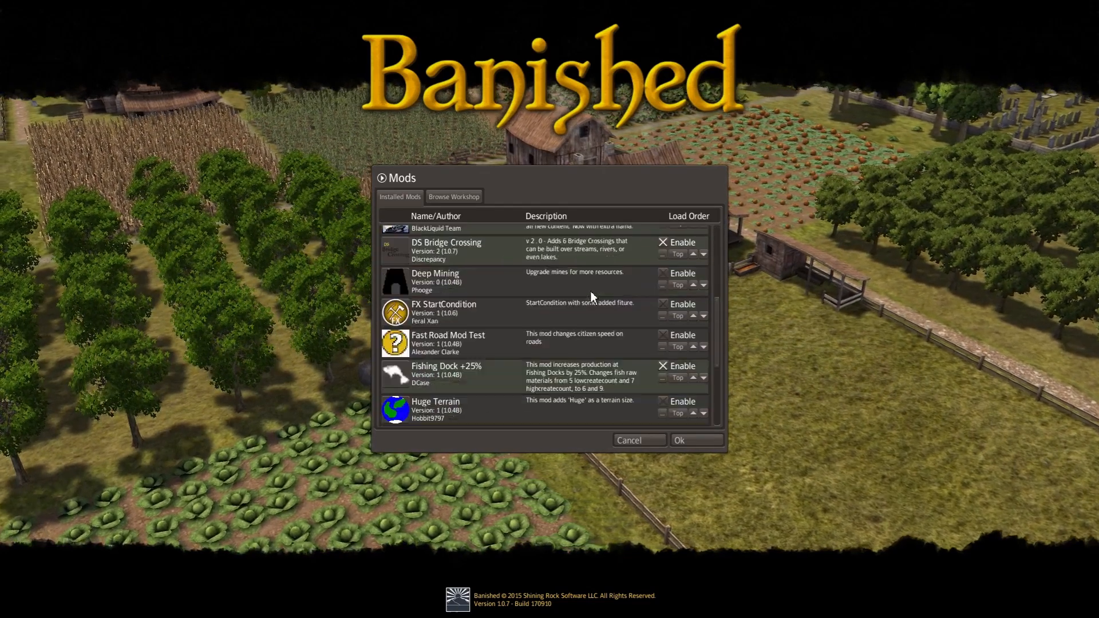
{"action": "scroll", "scroll_direction": "down", "scroll_amount": 3}
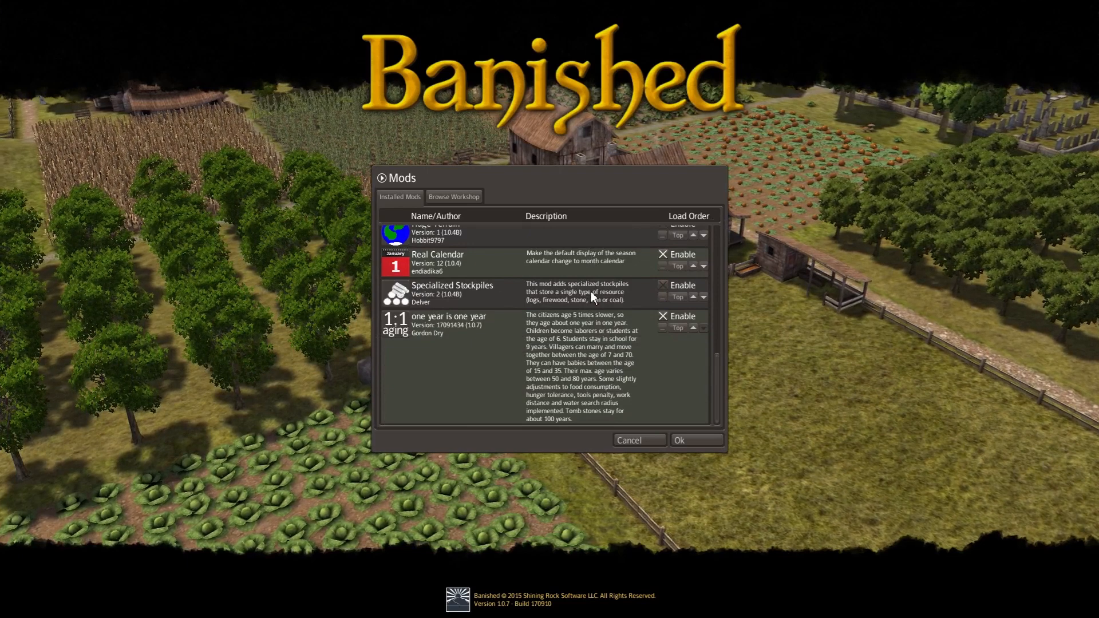
{"action": "scroll", "scroll_direction": "down", "scroll_amount": 3}
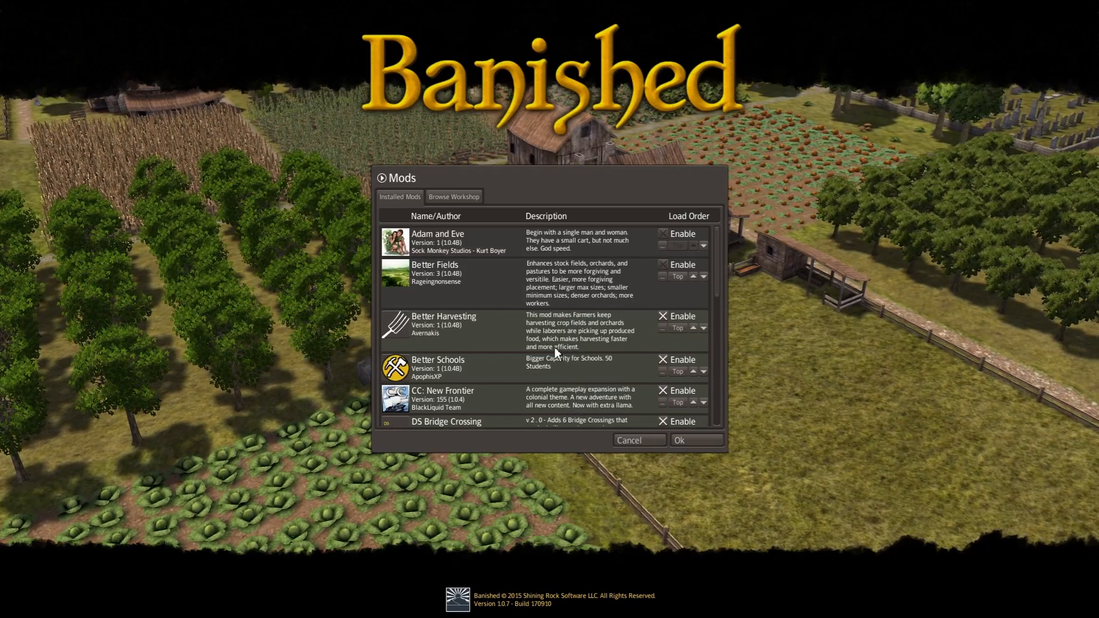
{"action": "left_click", "coordinate": [453, 197]}
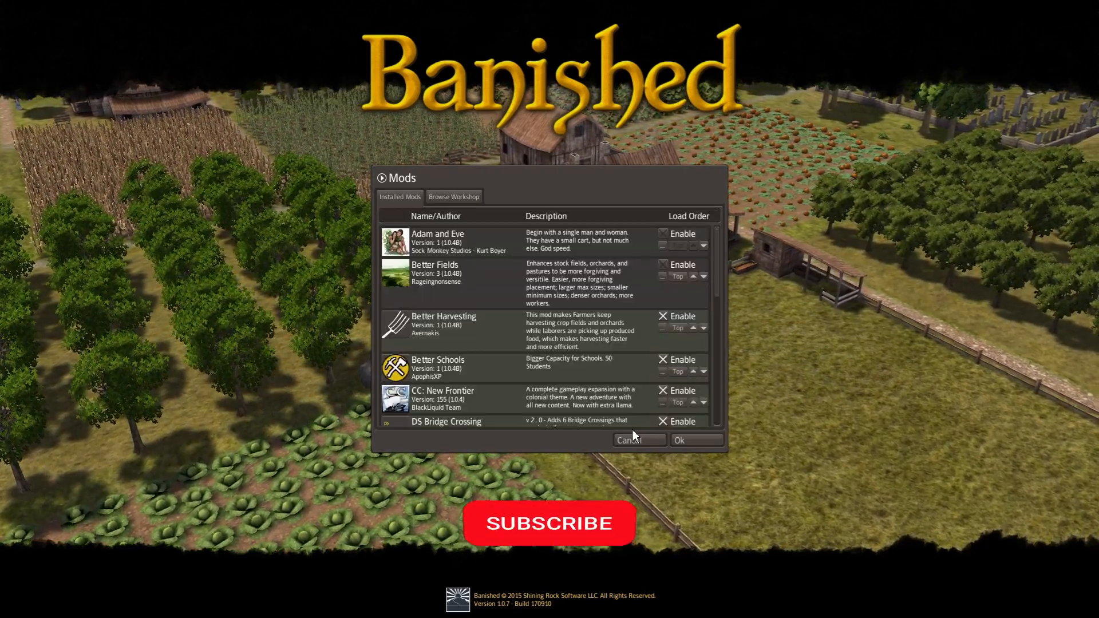
{"action": "left_click", "coordinate": [549, 523]}
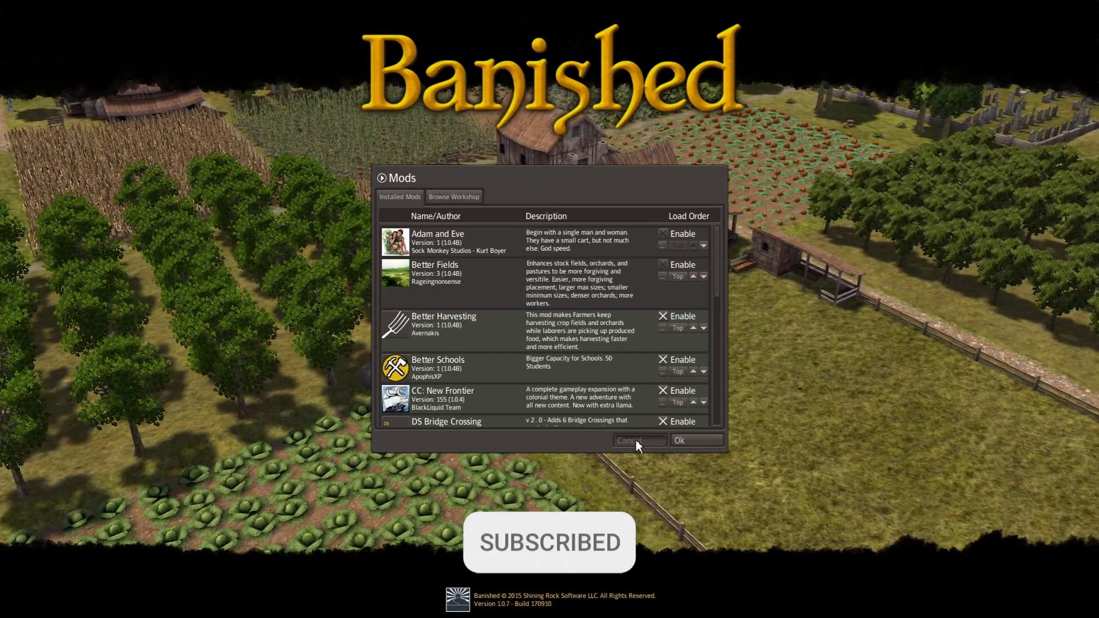
{"action": "left_click", "coordinate": [637, 440]}
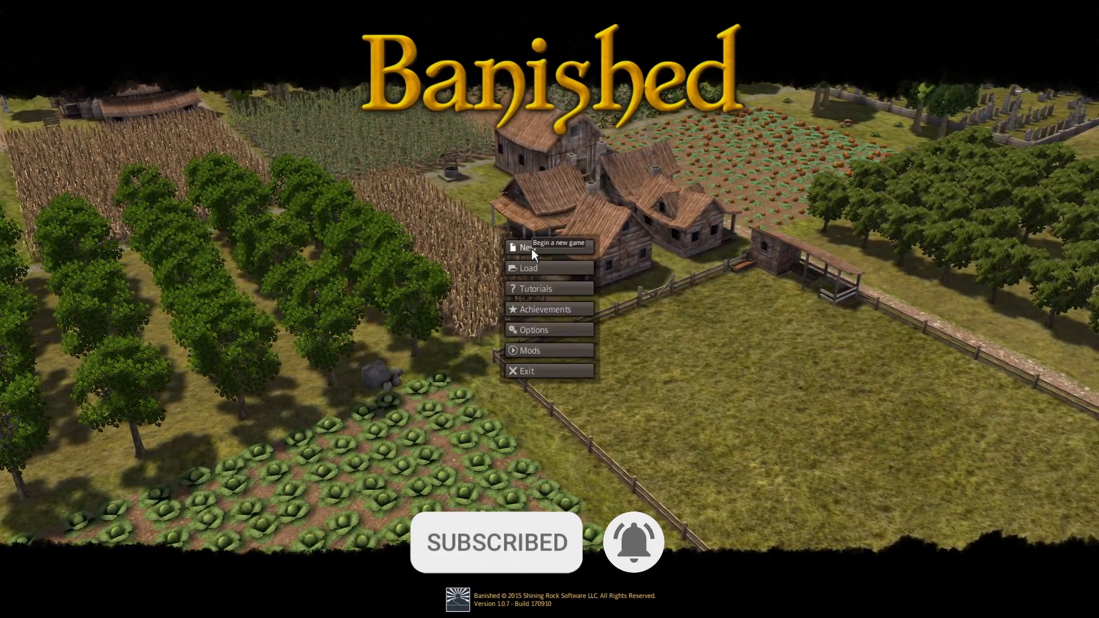